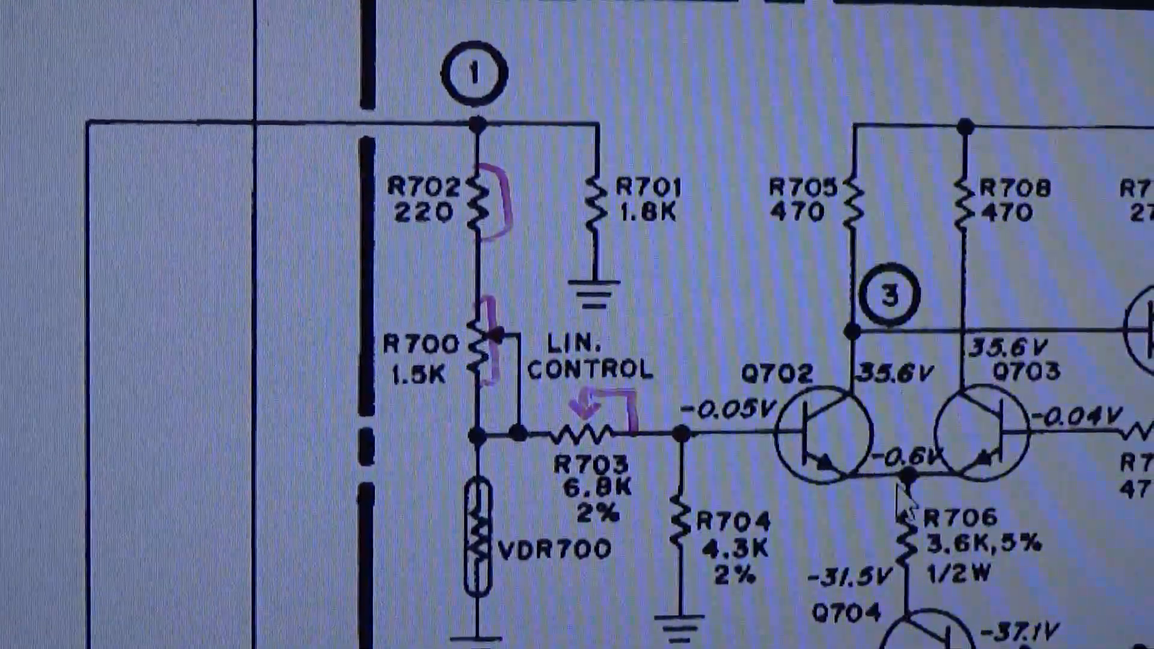
pyautogui.scroll(-3)
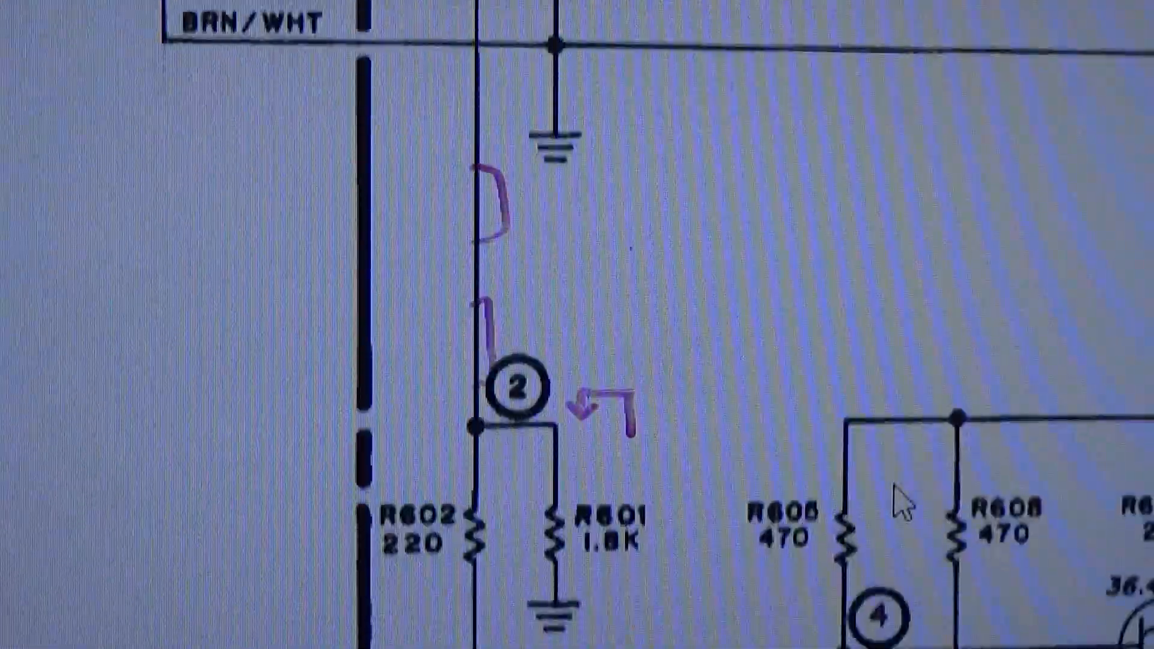
pyautogui.scroll(-3)
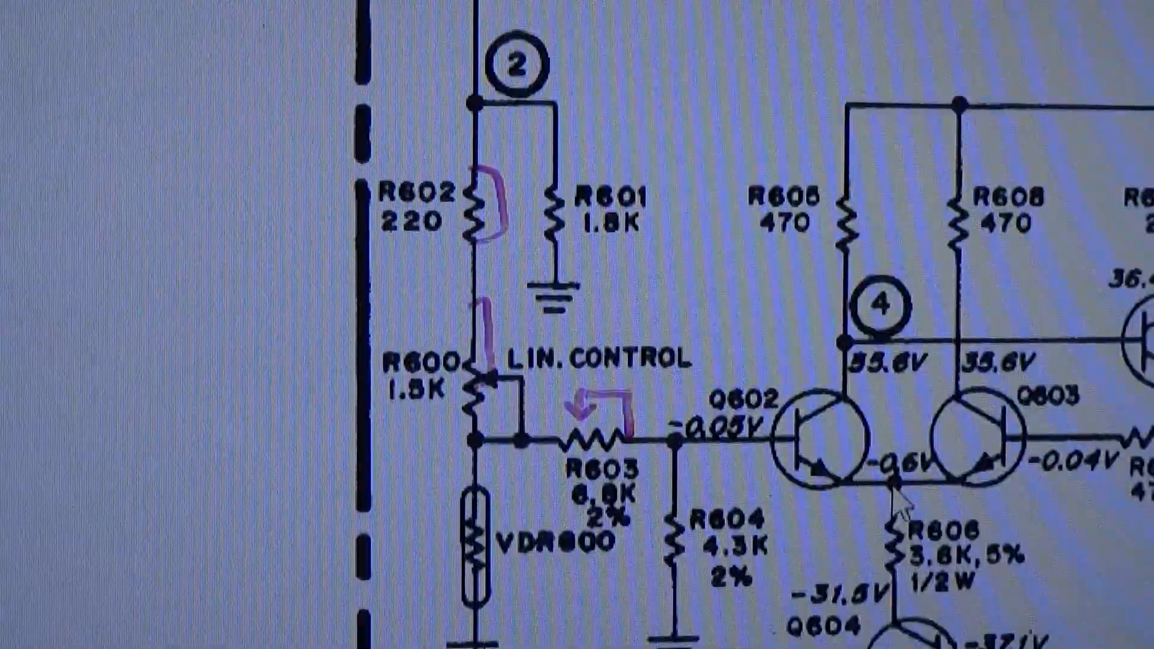